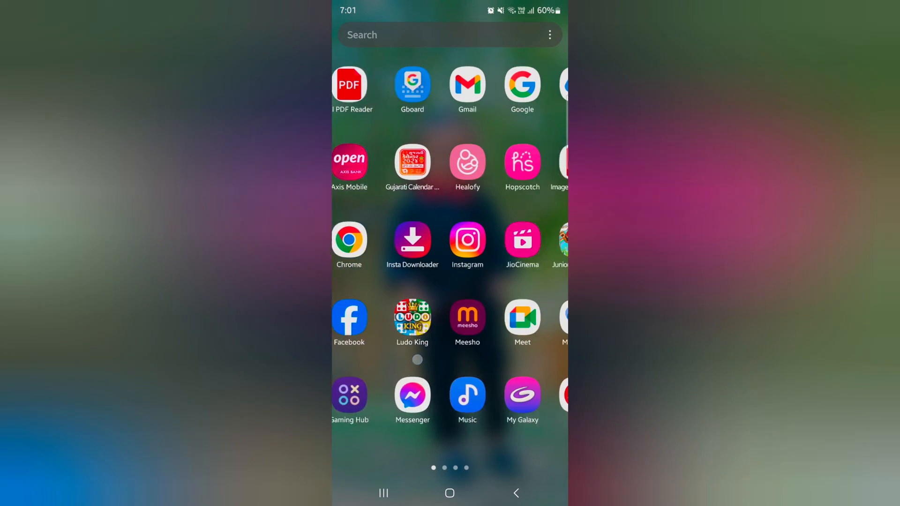
Step: Browse the app drawer pages and open the Samsung folder with Messages, My Files and Phone
scroll(left, 3)
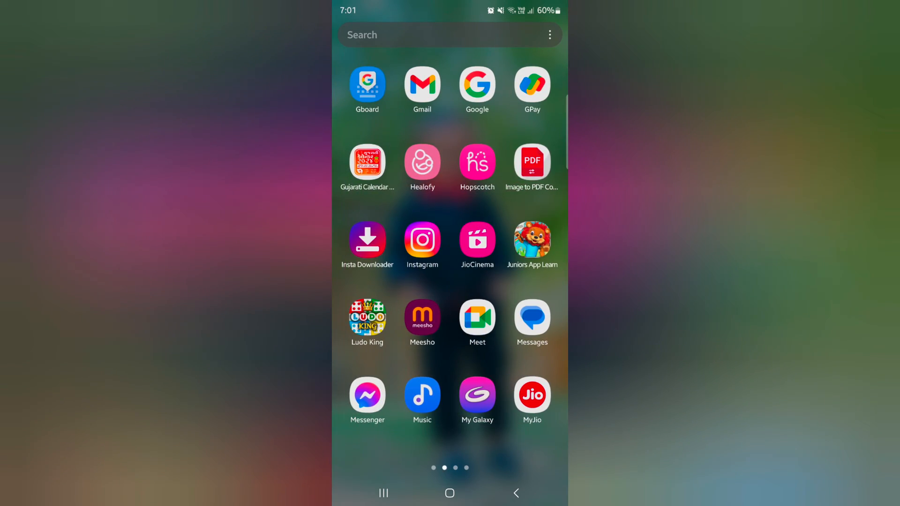
scroll(right, 3)
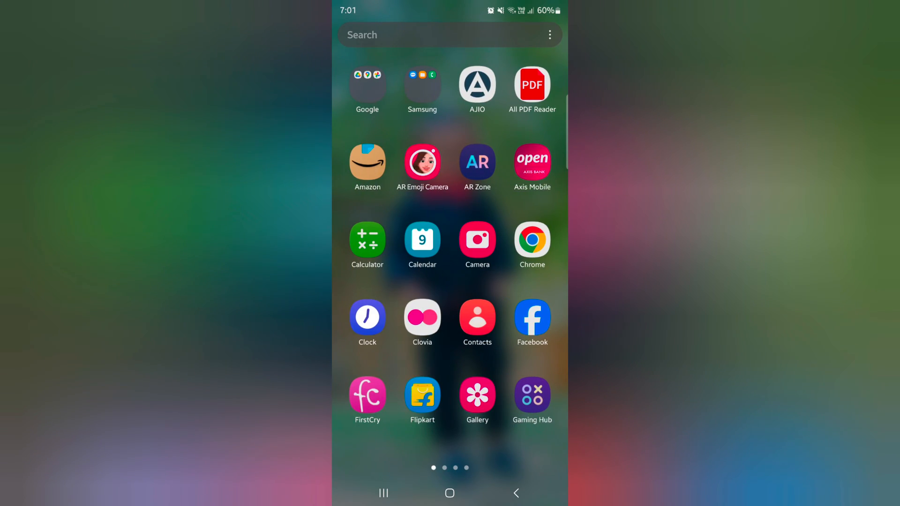
click(422, 84)
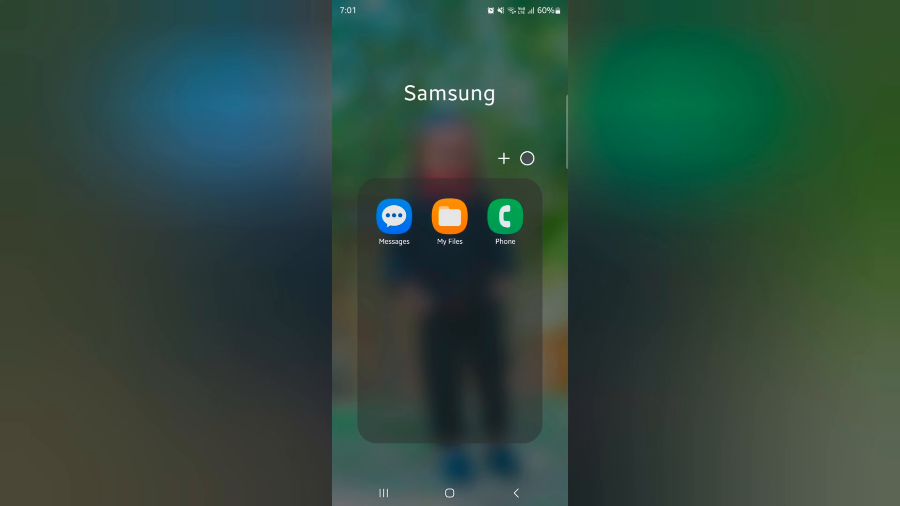
Step: Launch Phone's contacts, expand contact Aaaa and open its full details page
click(504, 218)
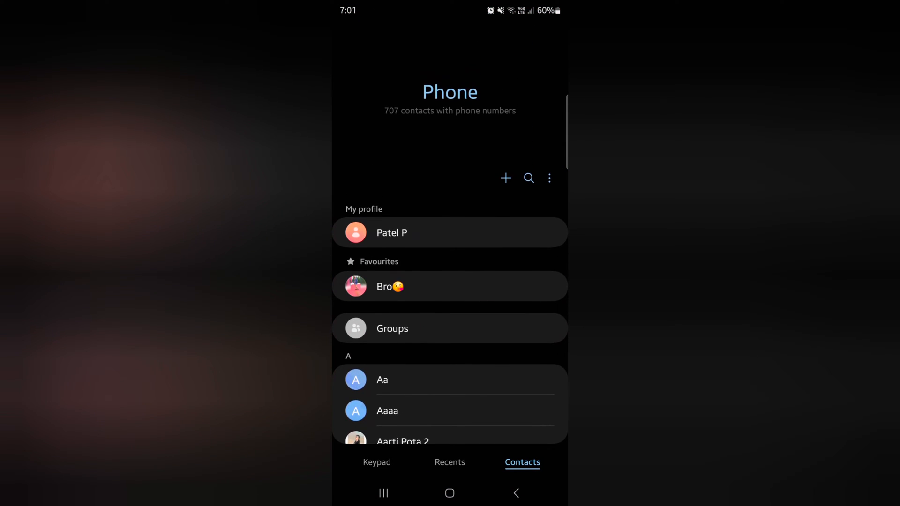
click(387, 411)
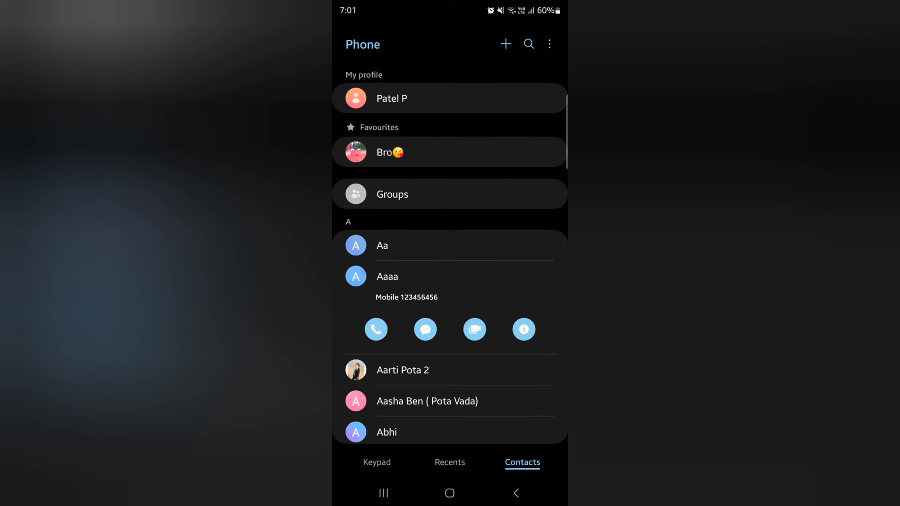
click(387, 276)
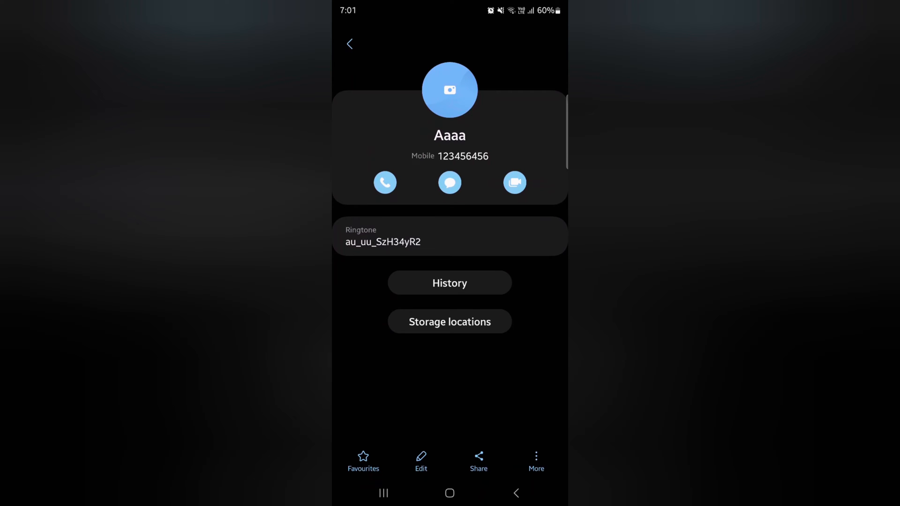
Step: Choose Change ringtone/vibration from the More menu for contact Aaaa
click(535, 462)
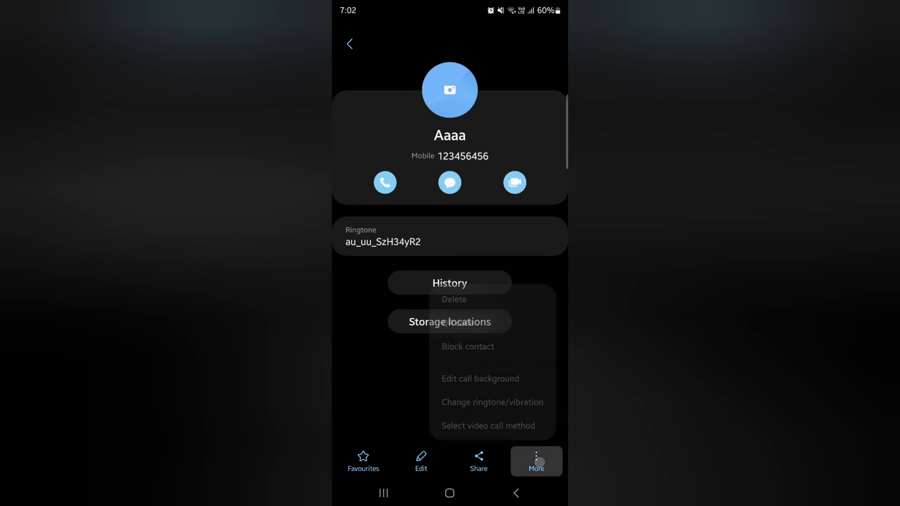
click(535, 461)
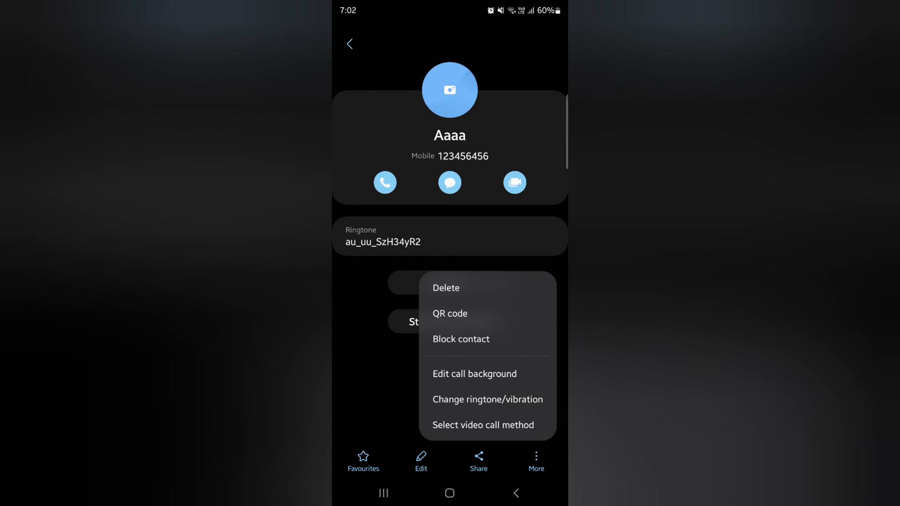
click(488, 399)
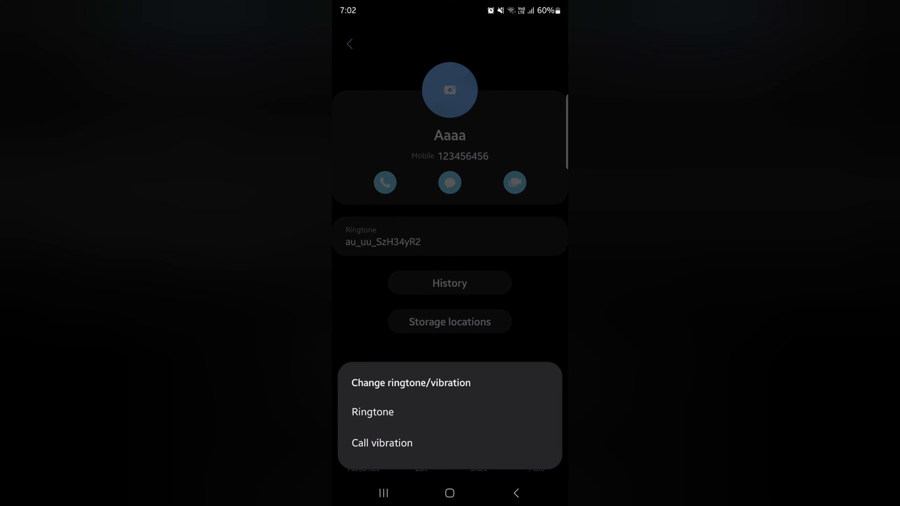
Step: Pick Ringtone and browse the Ringtones list, currently set to au_uu_SzH34yR2
click(372, 412)
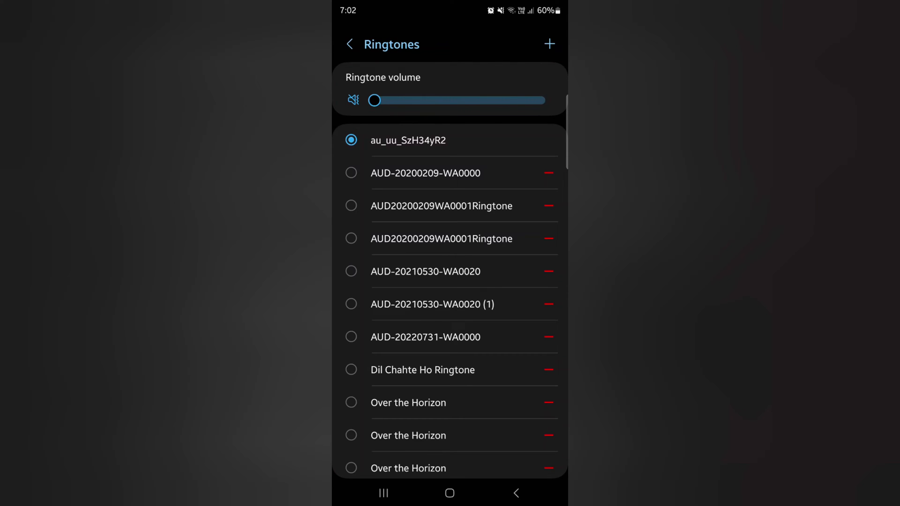
scroll(down, 3)
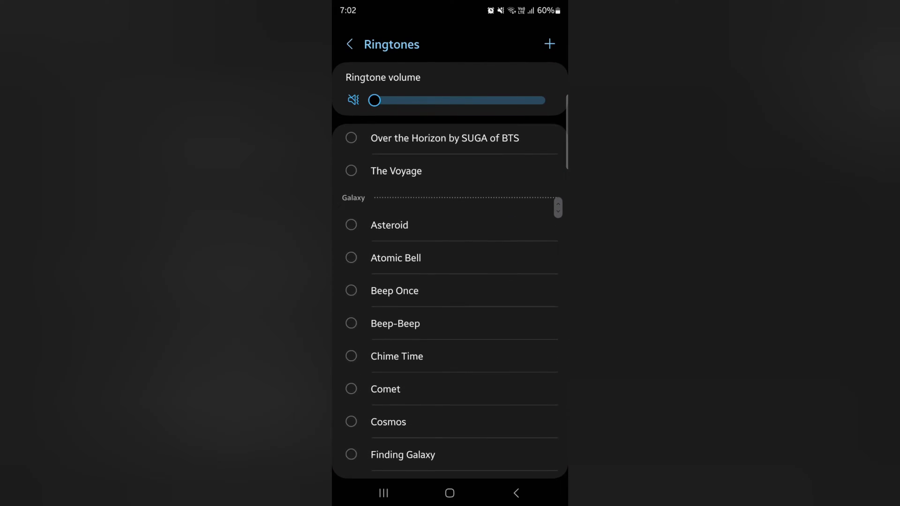
scroll(down, 3)
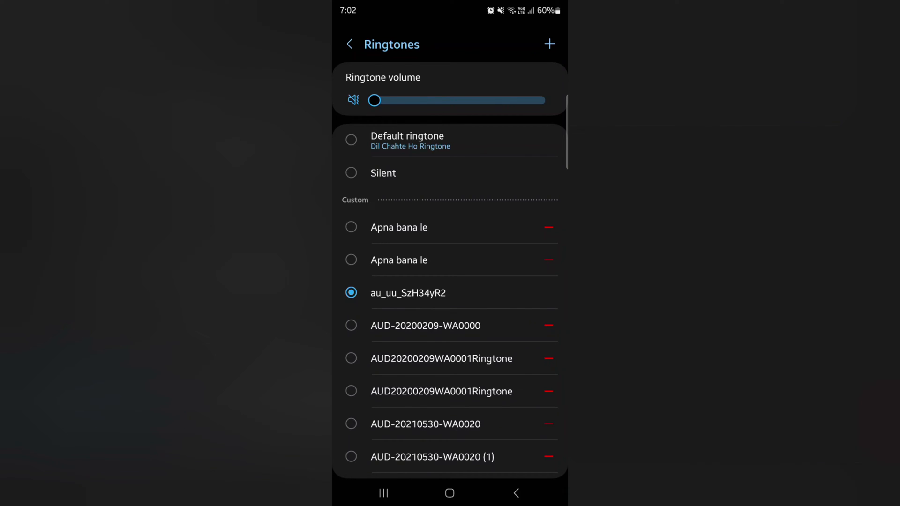
click(548, 44)
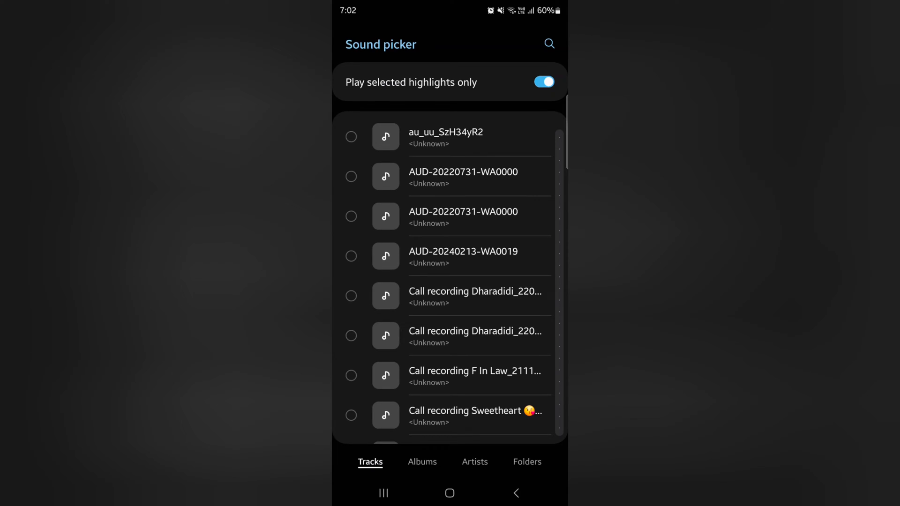
scroll(down, 3)
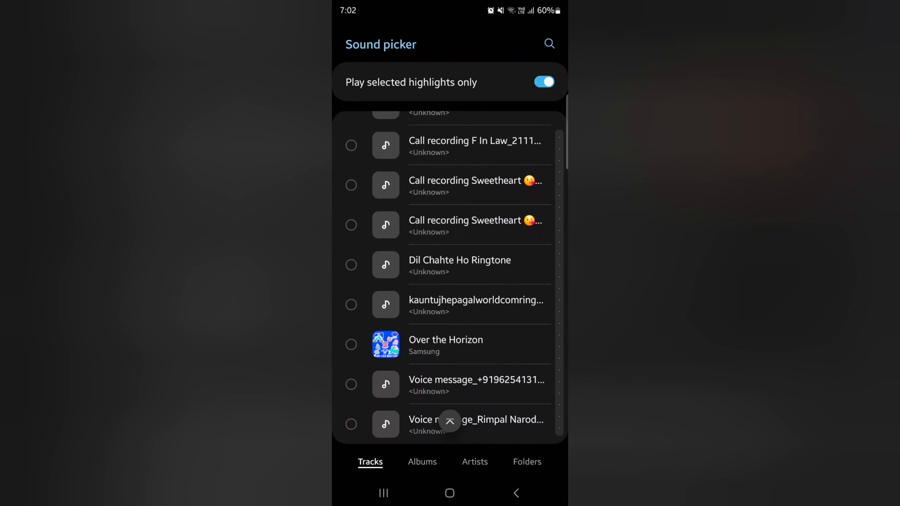
click(474, 461)
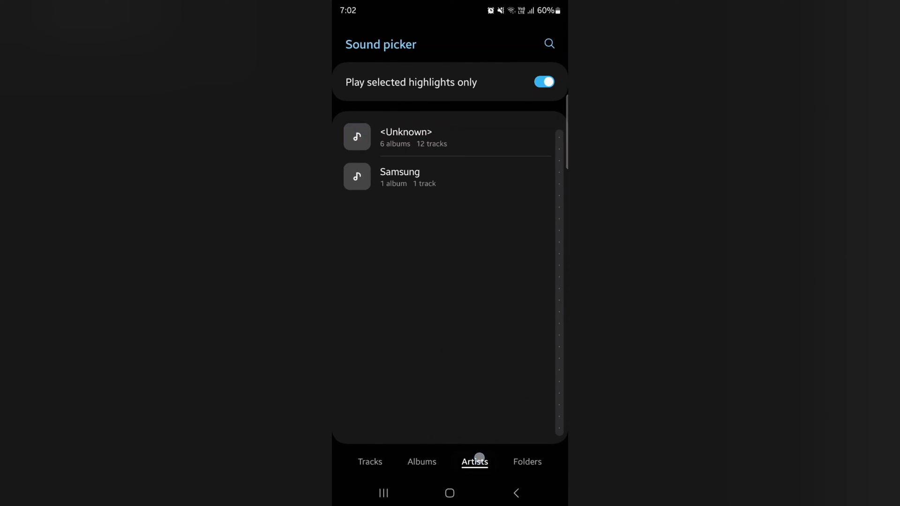
click(526, 461)
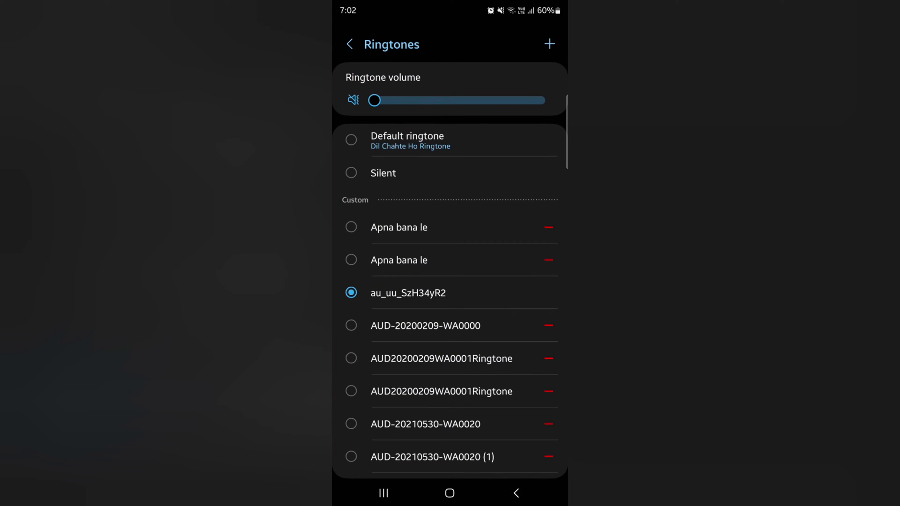
Step: Scroll the Ringtones list, then go back to Aaaa's details, ringtone still au_uu_SzH34yR2
scroll(down, 3)
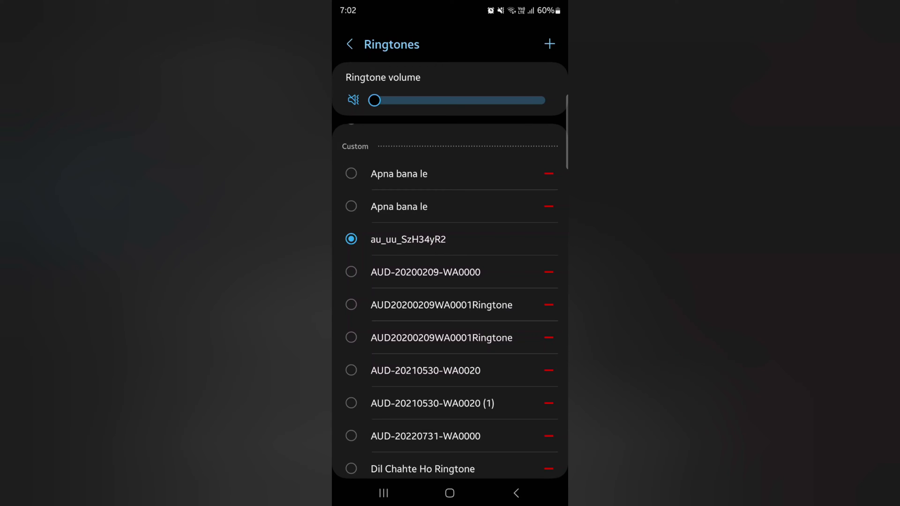
scroll(down, 3)
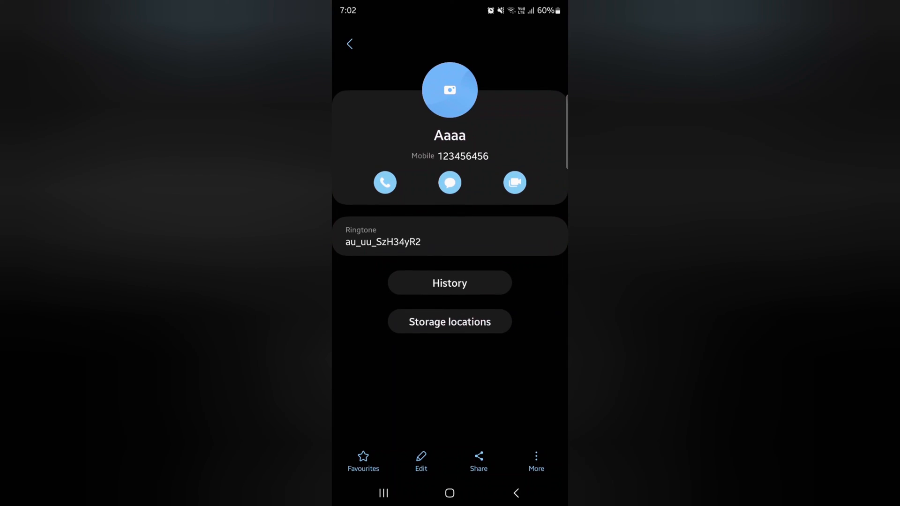
click(515, 492)
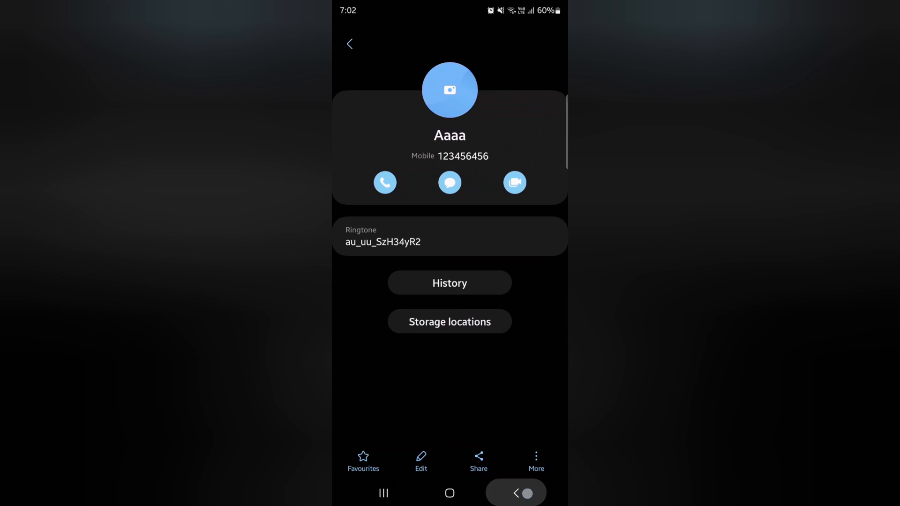